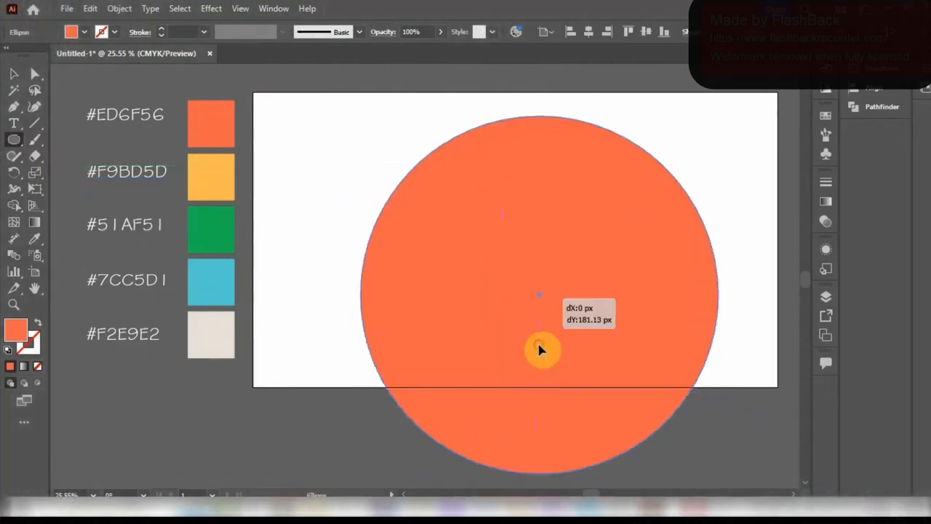
- Resize the orange circle to the artboard height and select it
drag(542, 349, 702, 437)
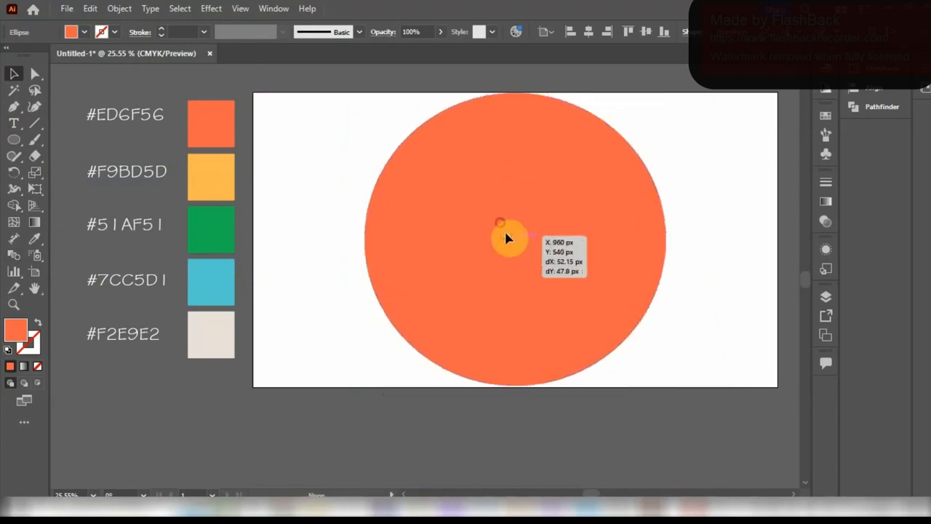
click(509, 238)
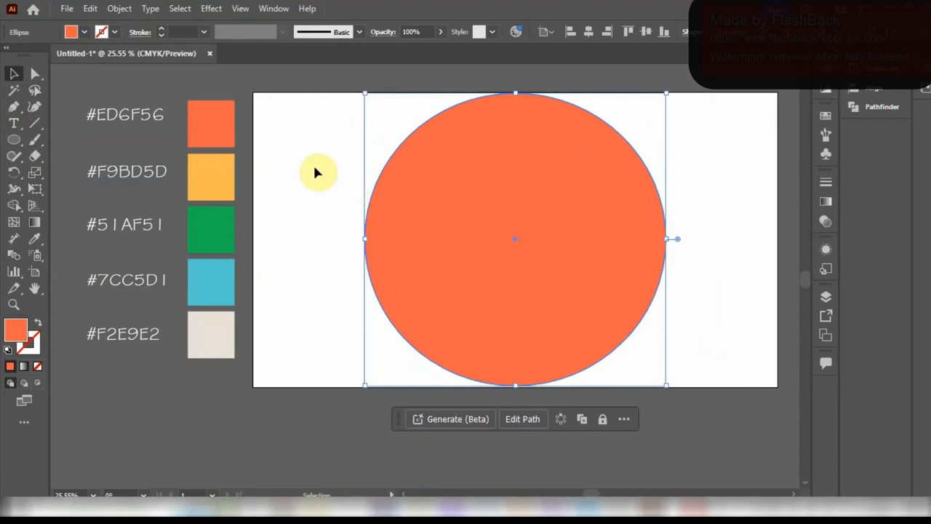
- Offset the orange circle inward by 100 px to create an inner circle
click(119, 8)
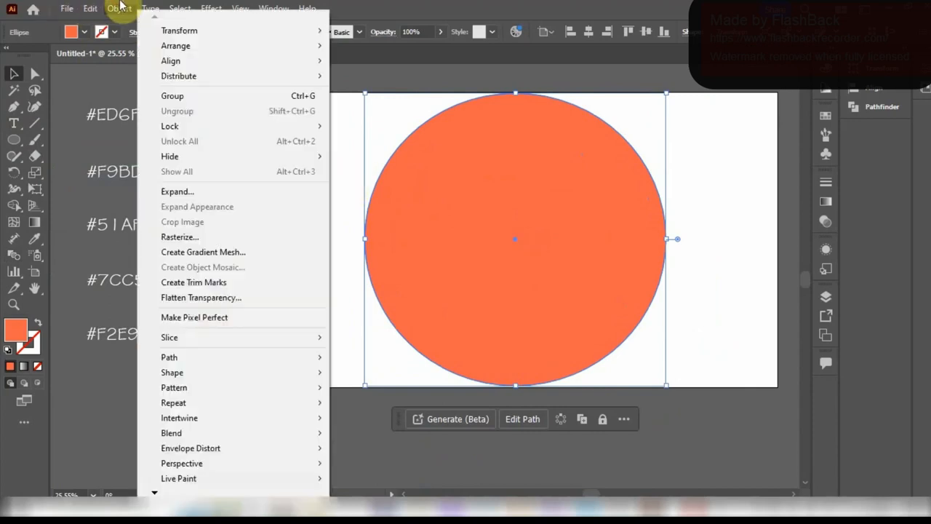
mouse_move(169, 356)
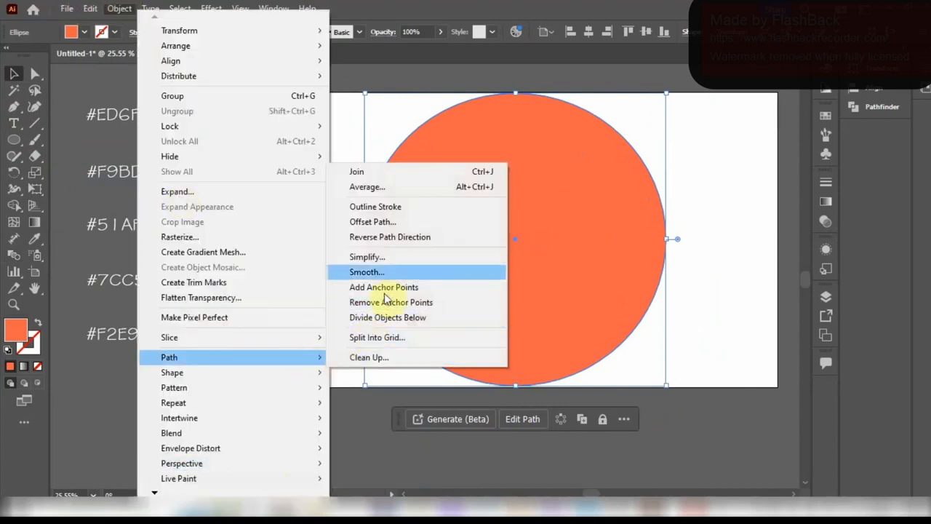
click(372, 221)
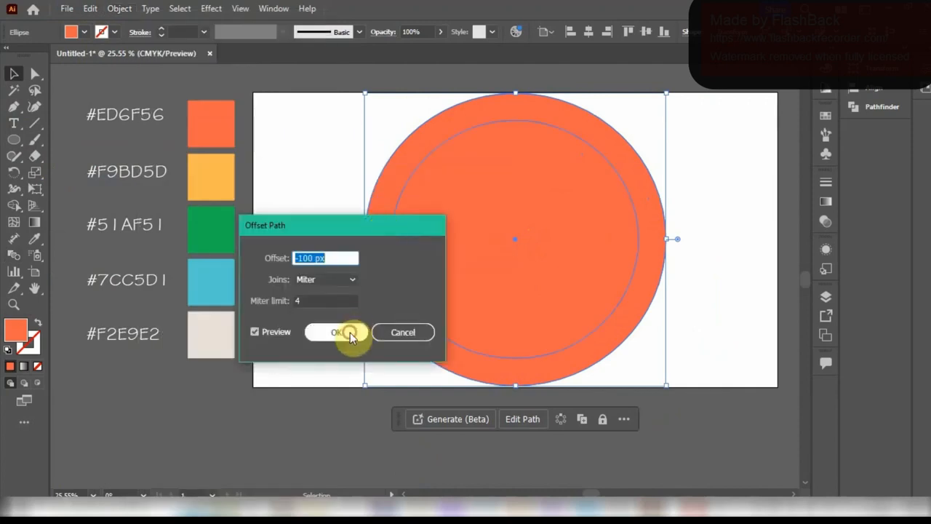
click(337, 332)
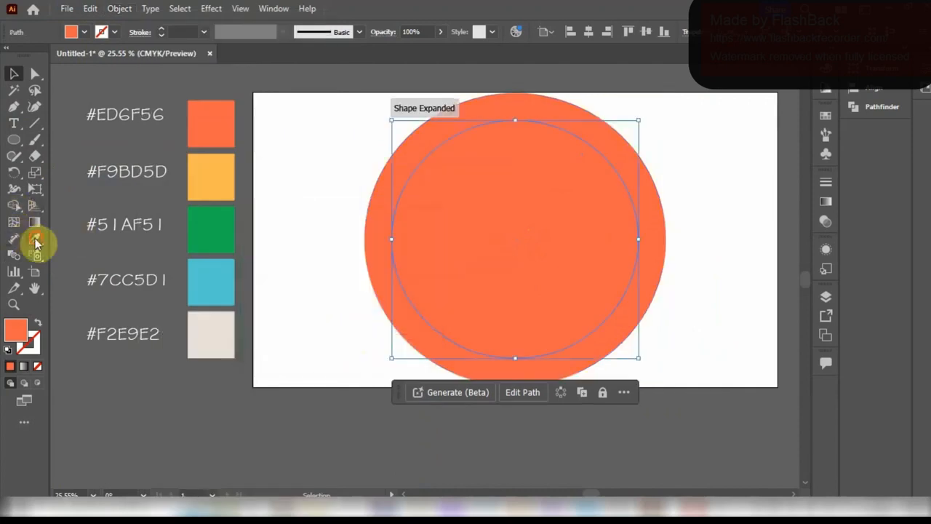
- Fill the new circle yellow and offset another circle 100 px inside it
click(211, 177)
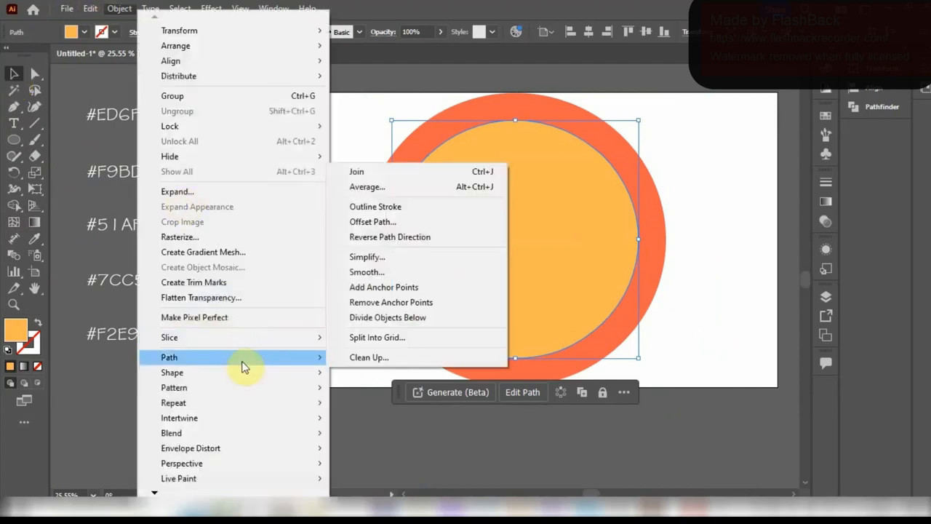
click(372, 221)
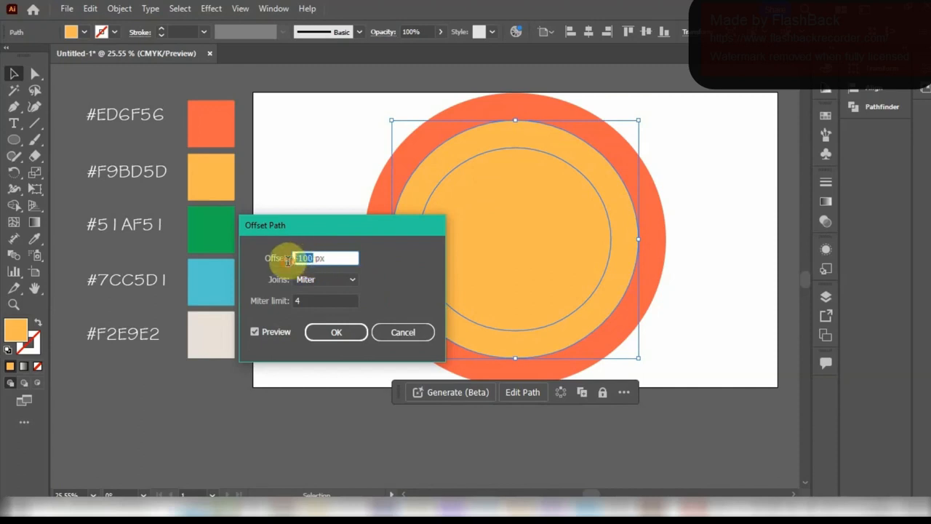
click(336, 332)
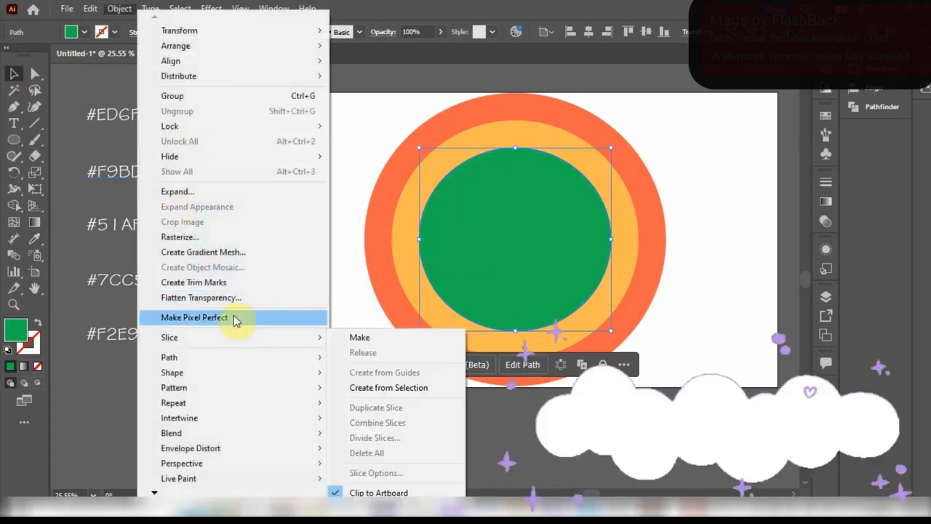
mouse_move(169, 356)
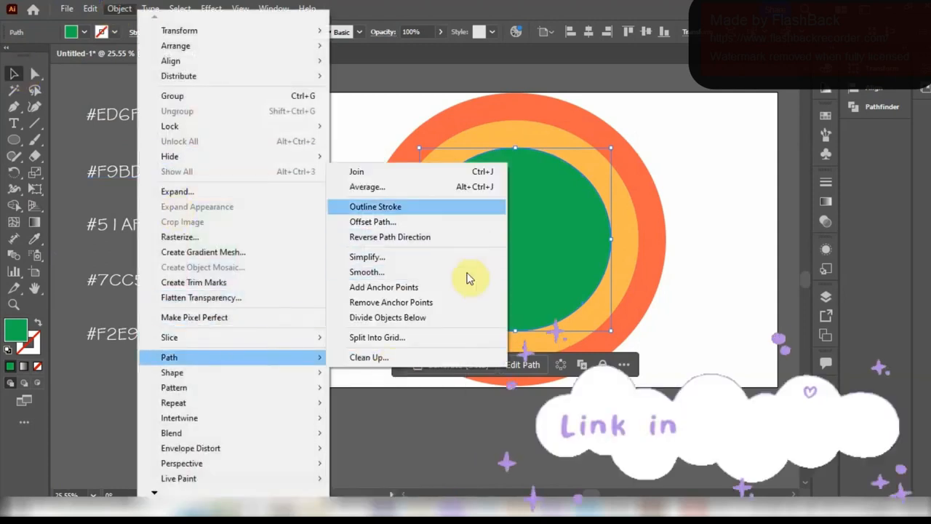
- Add two more -100 px offset circles for the blue band and white centre
click(373, 221)
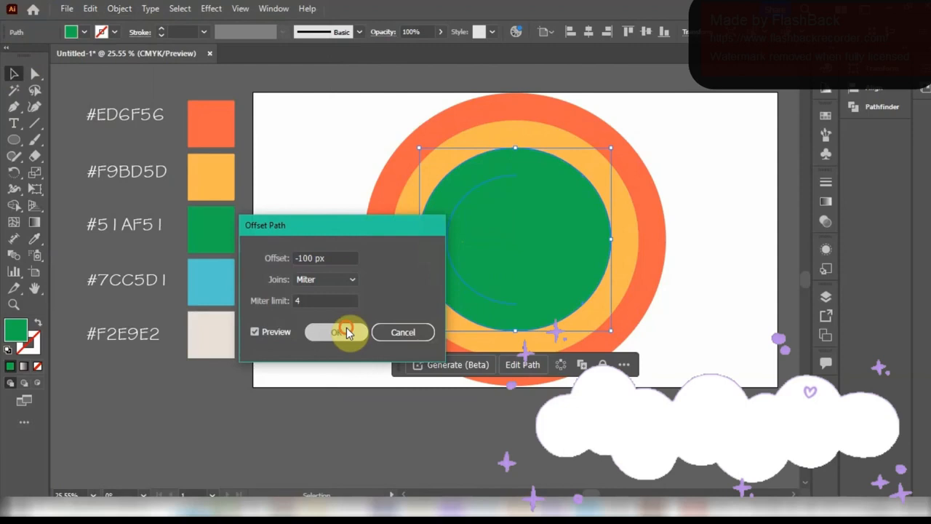
click(342, 332)
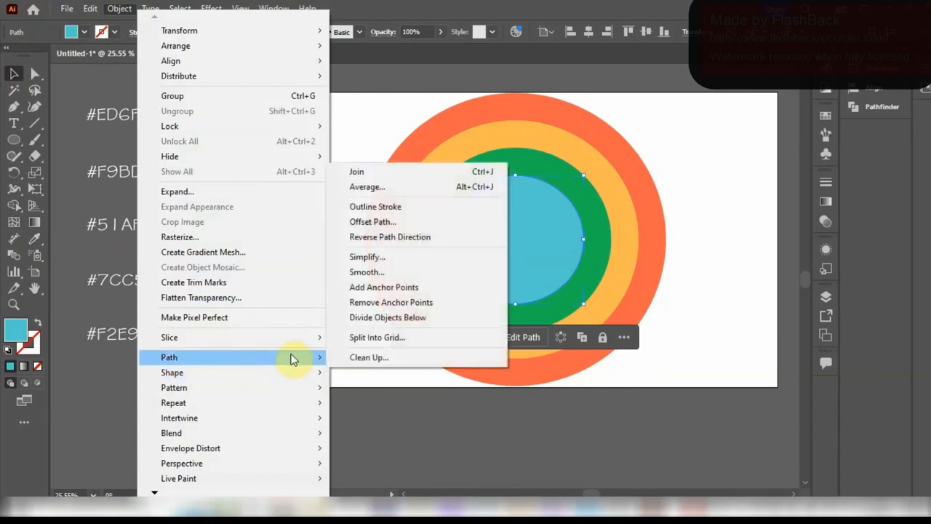
click(372, 221)
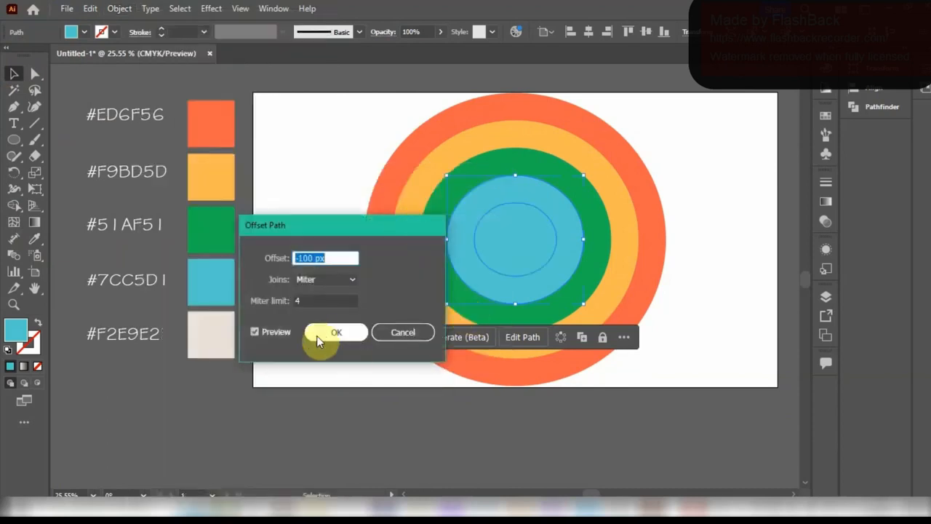
click(336, 332)
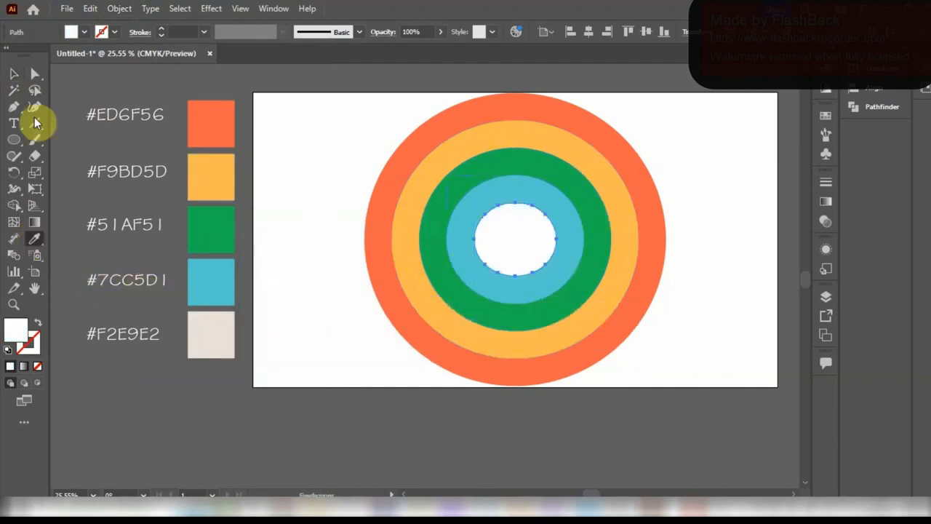
- Select all five concentric rings and scale them together from a corner handle
click(13, 72)
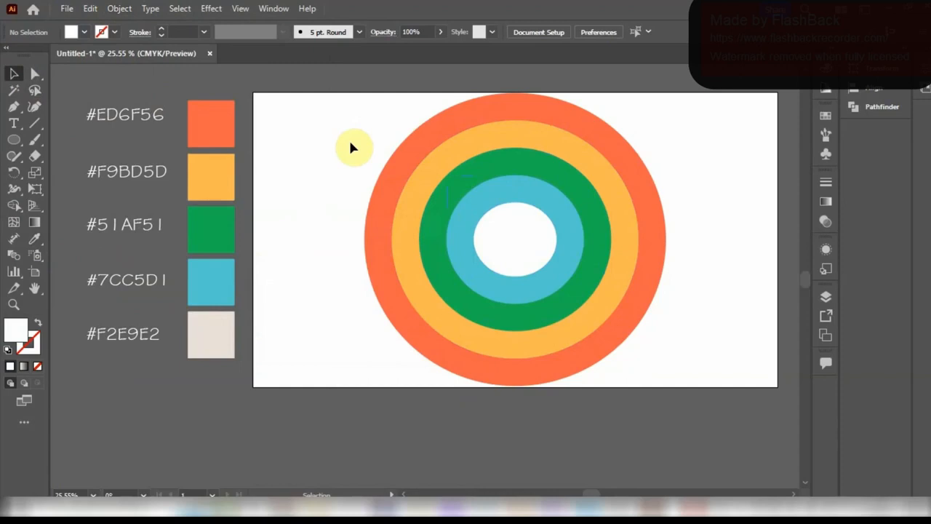
click(665, 238)
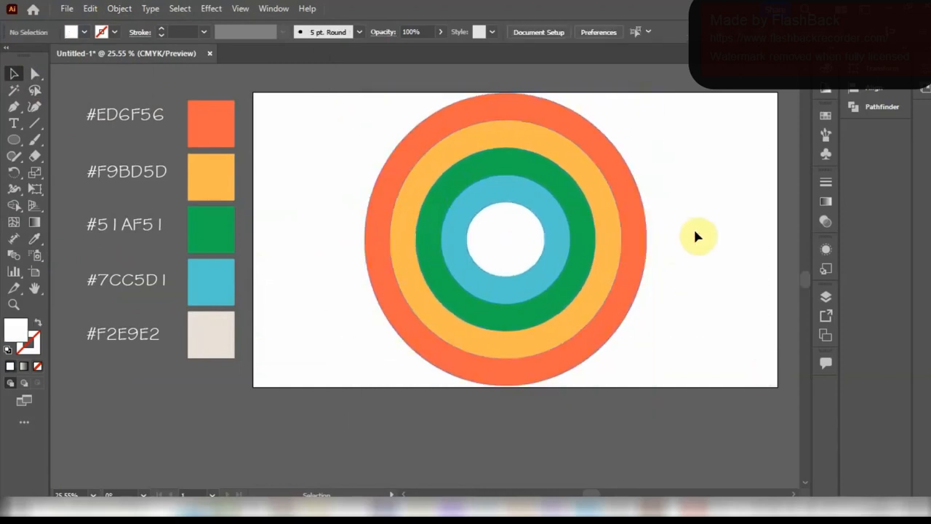
click(509, 240)
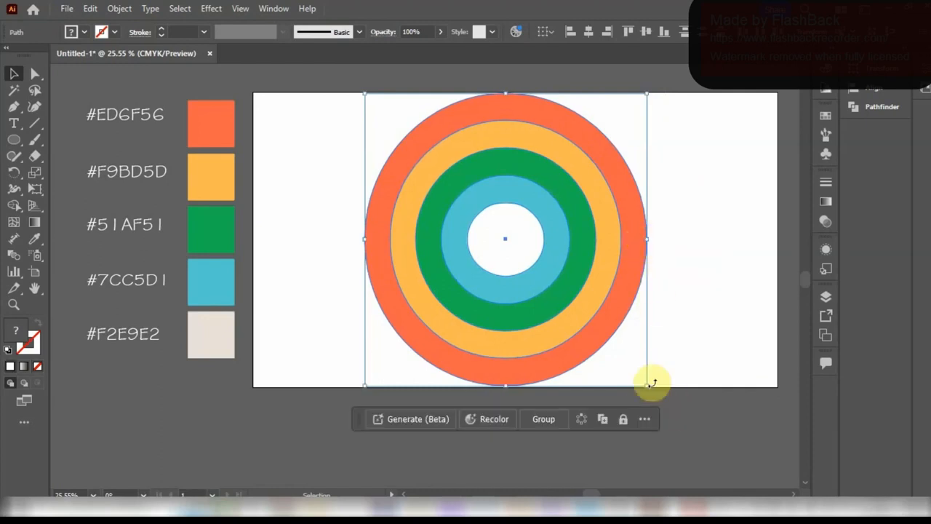
drag(648, 384, 658, 239)
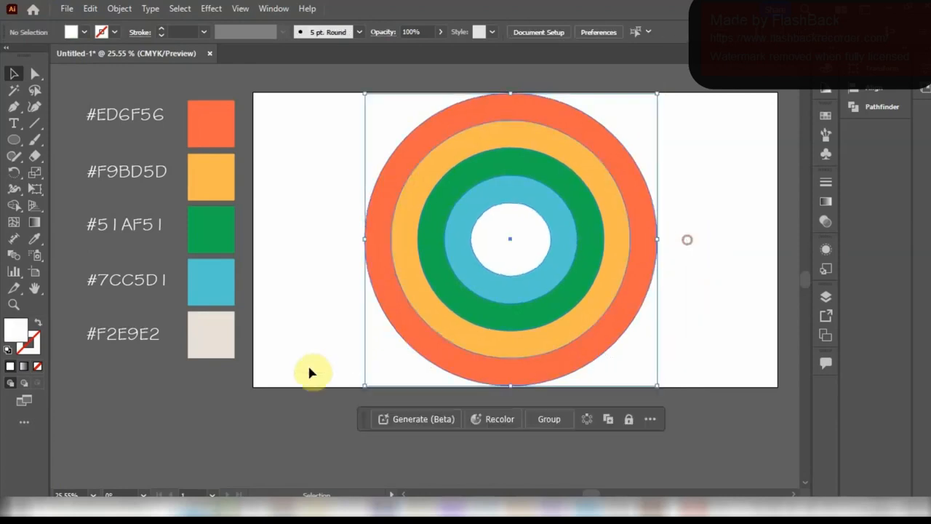
- Delete the rings' bottom anchors in Outline mode, then return to colour preview
key(ctrl+y)
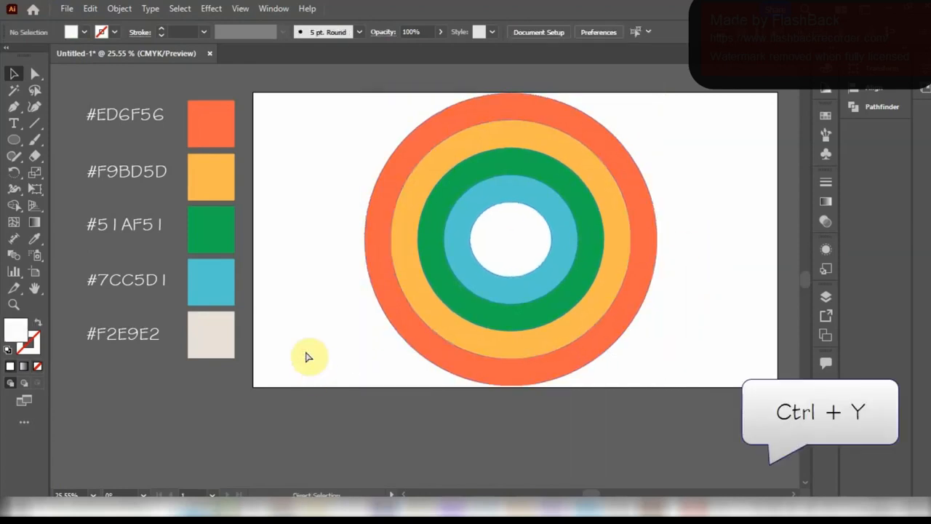
key(ctrl+y)
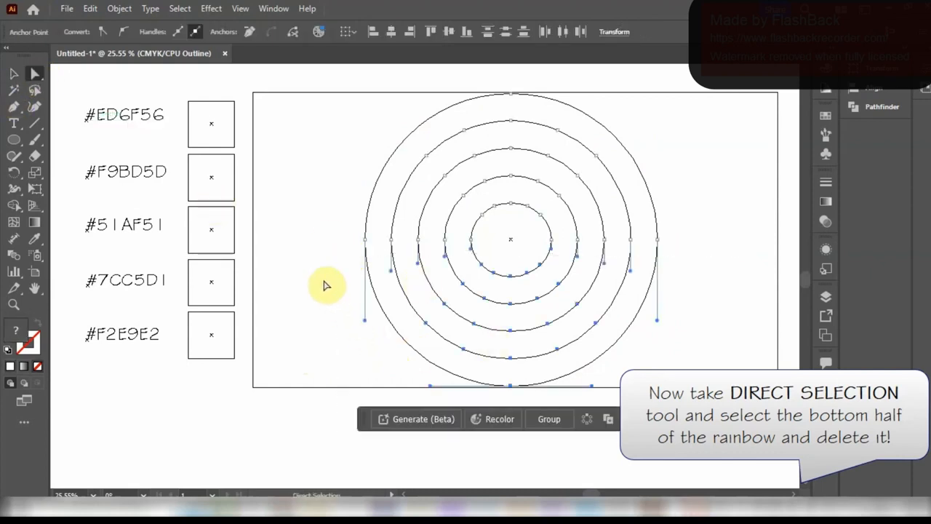
key(Delete)
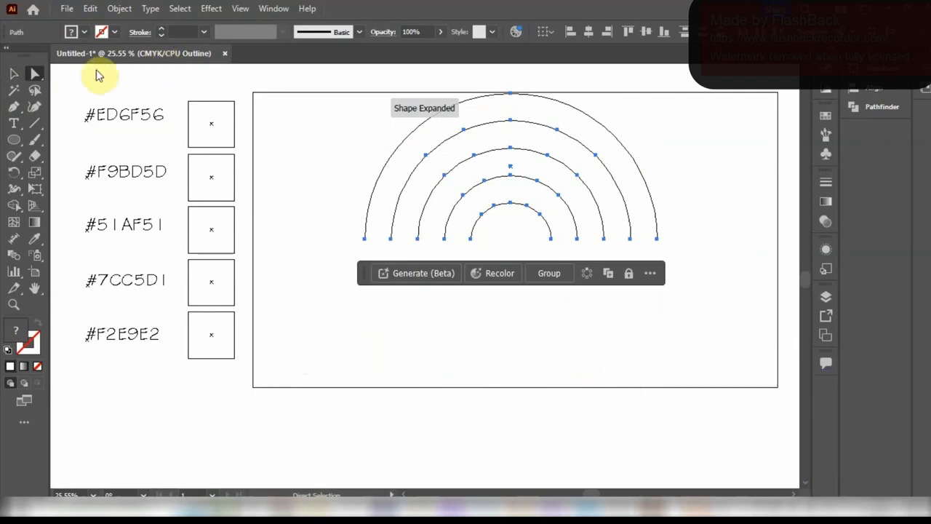
key(ctrl+y)
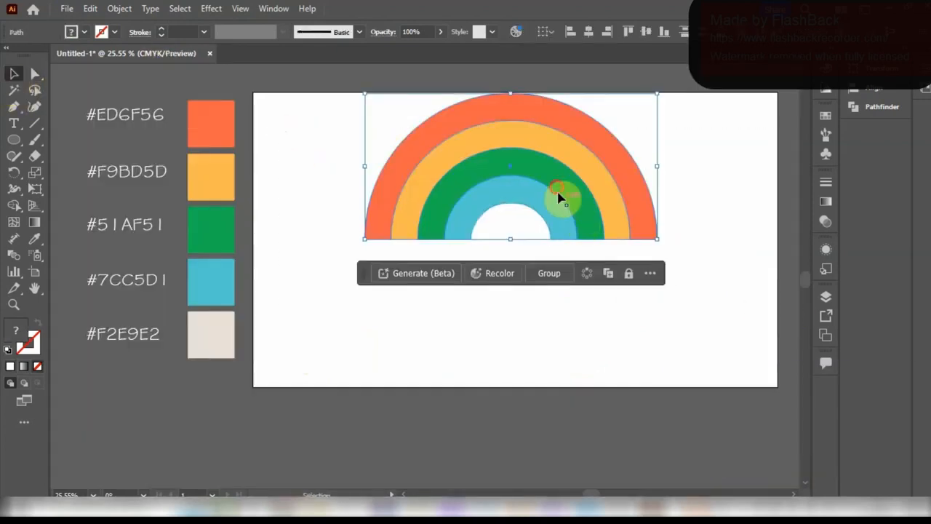
- Move the half rainbow lower toward the artboard centre and select its yellow band
drag(560, 200, 651, 230)
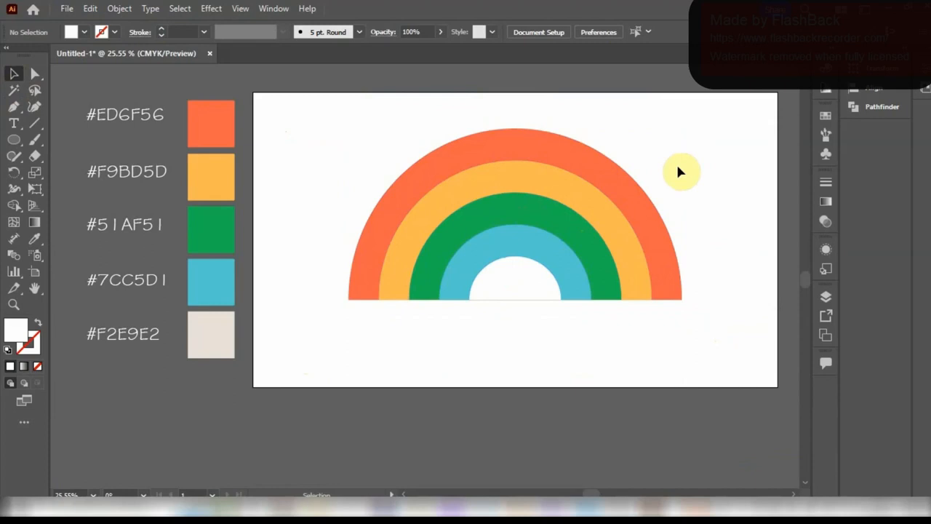
click(515, 214)
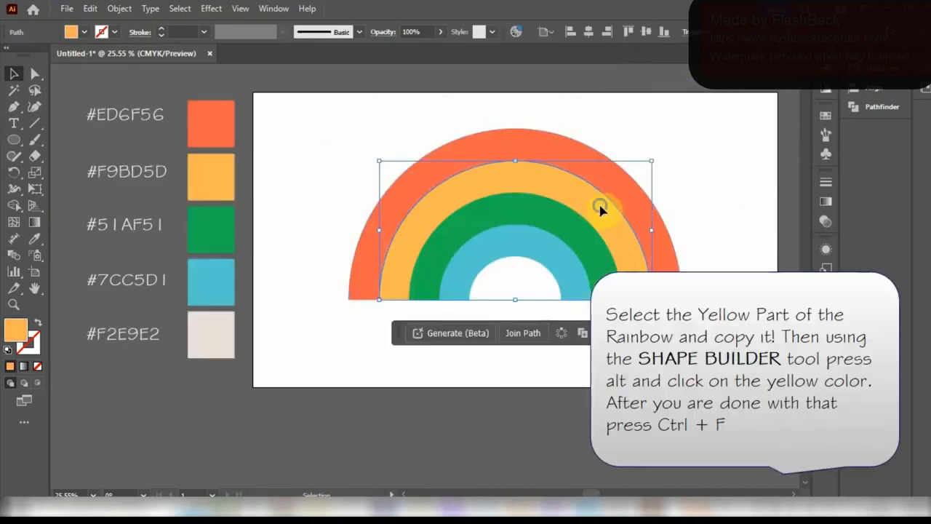
mouse_move(782, 109)
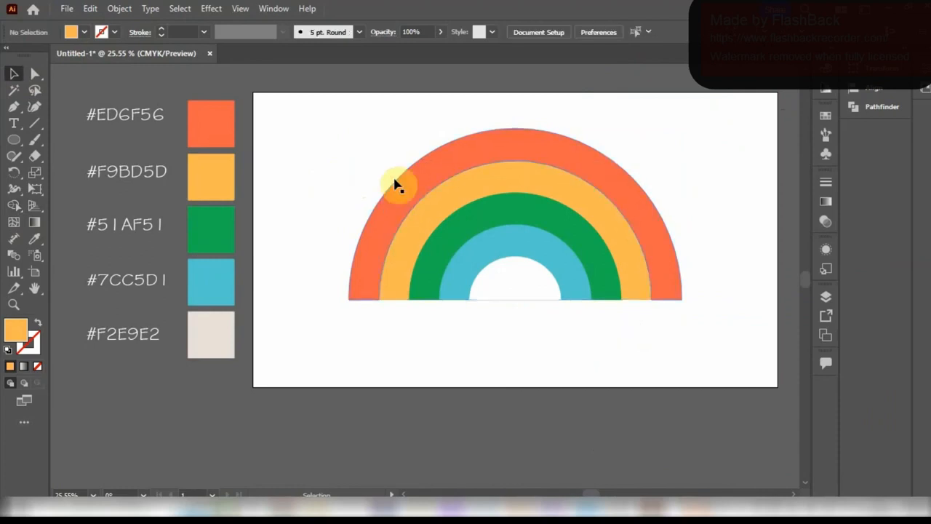
- Copy the green band and select the blue band's path end for joining
click(398, 183)
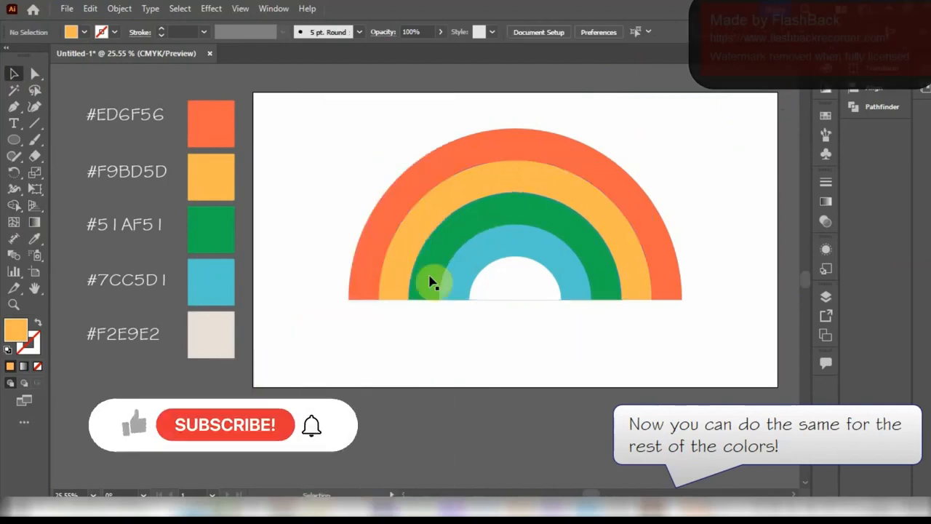
right_click(429, 284)
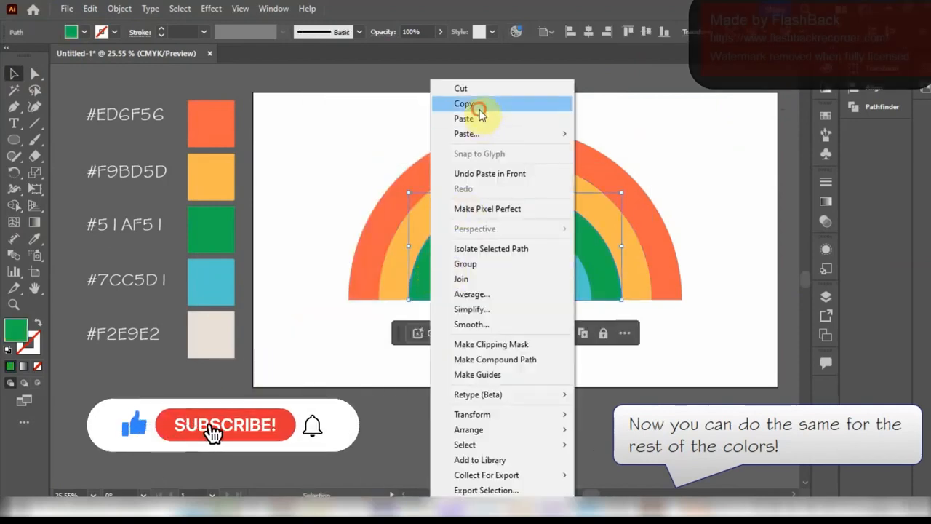
click(464, 103)
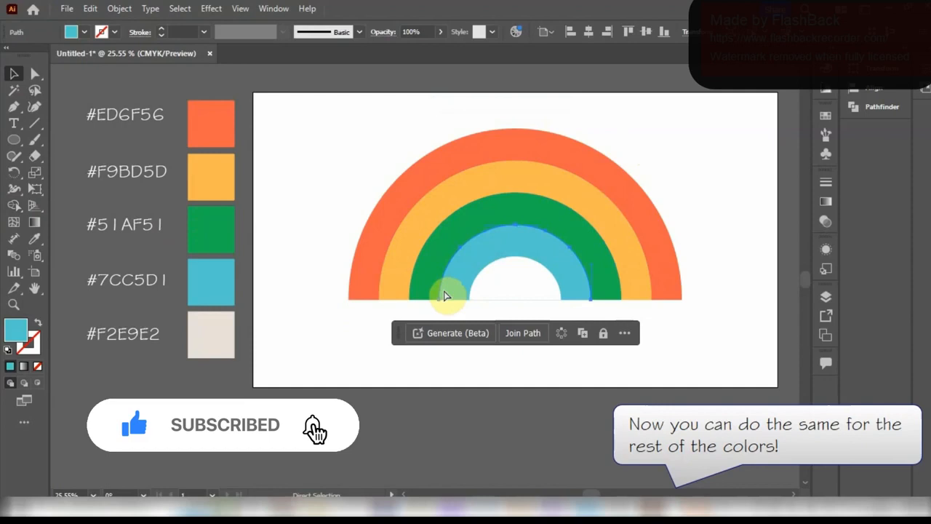
click(426, 276)
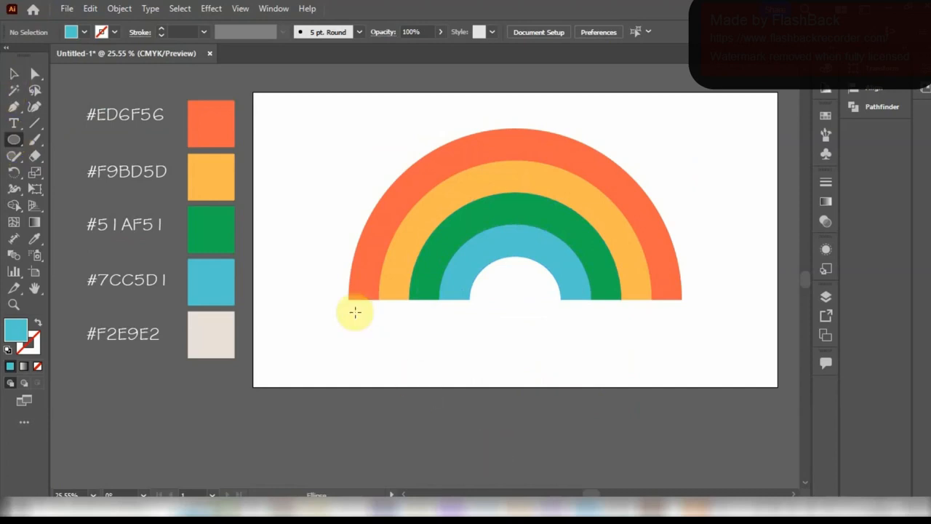
- Draw the first round ellipse puff of a cloud at the rainbow's left end
drag(333, 280, 420, 357)
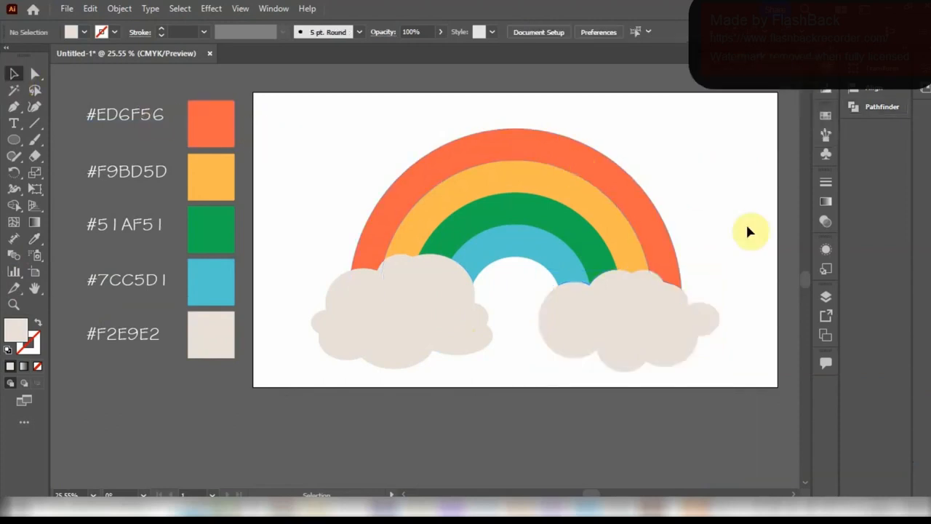
- Alt-drag a copy of the left cloud onto the rainbow's right end
click(404, 313)
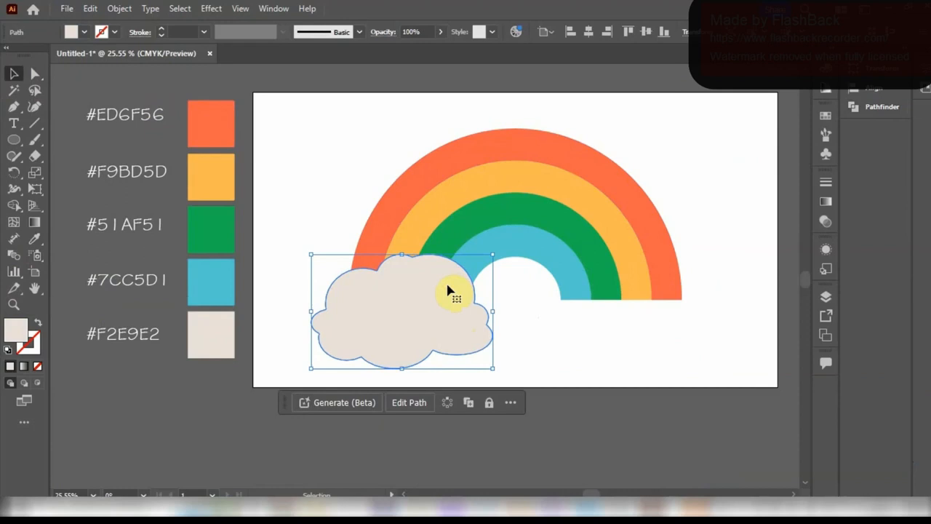
drag(455, 291, 668, 284)
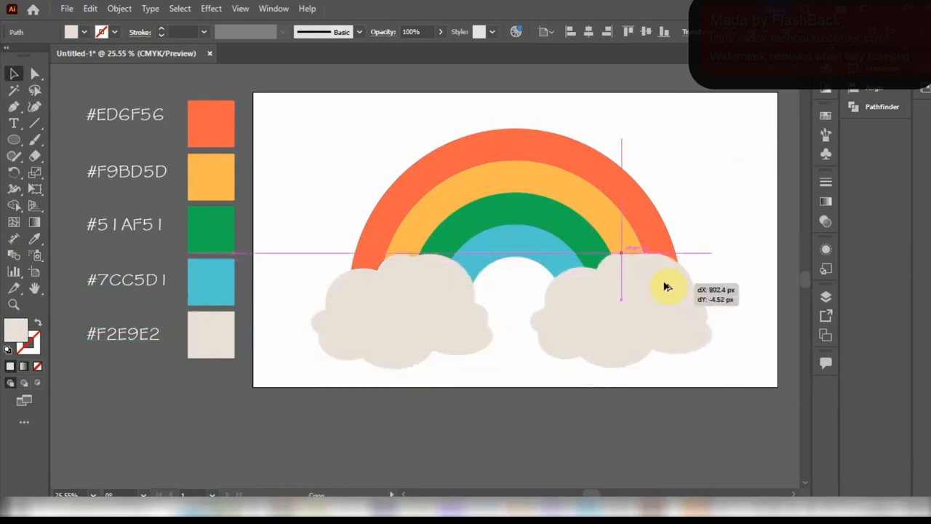
click(625, 313)
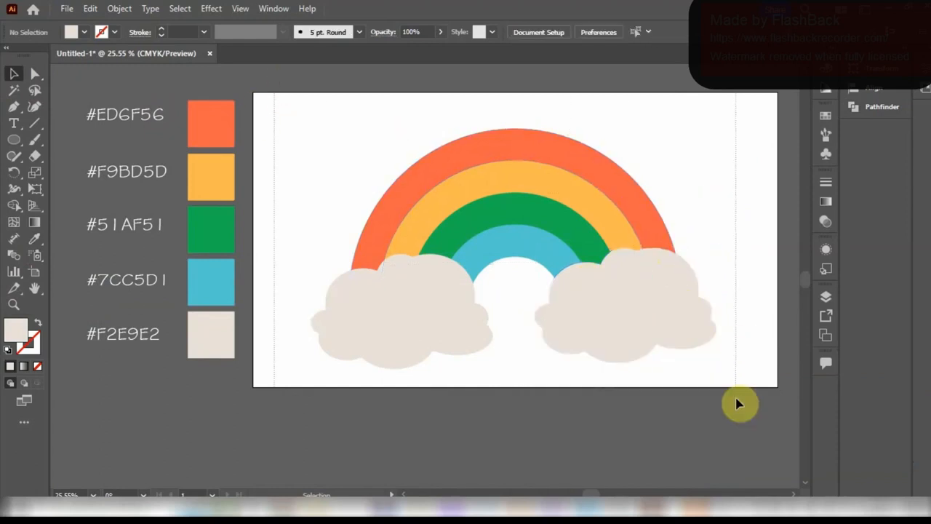
- Open the 3D and Materials panel and select the rainbow with both clouds
click(515, 240)
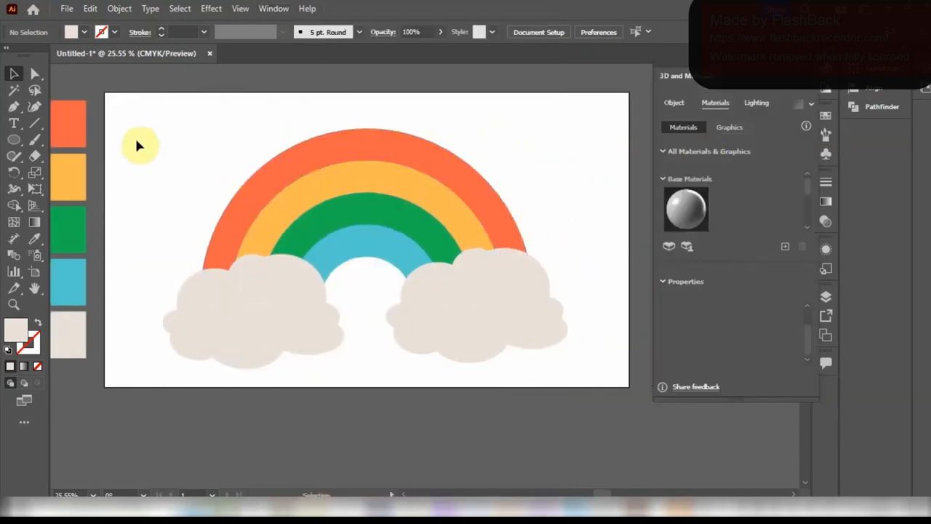
click(364, 218)
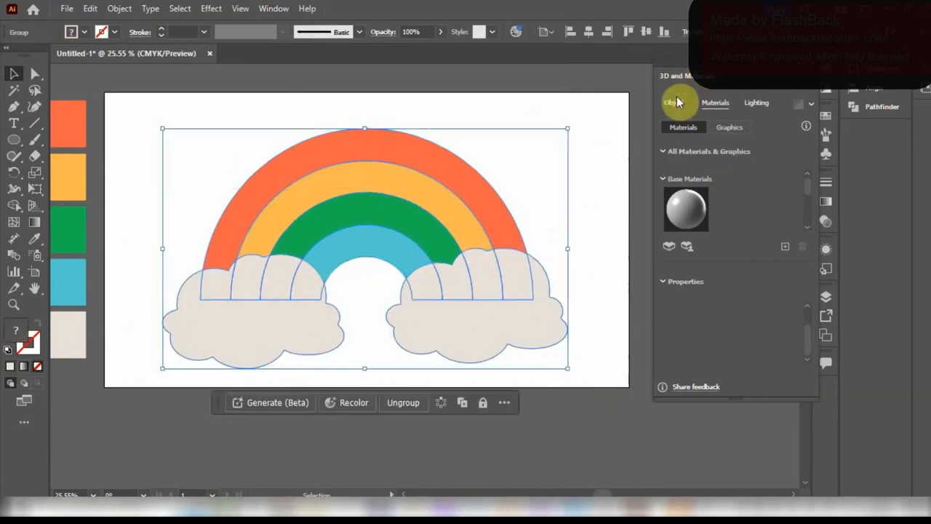
- Apply the Inflate 3D type to the grouped rainbow and clouds at 10 px depth
click(674, 102)
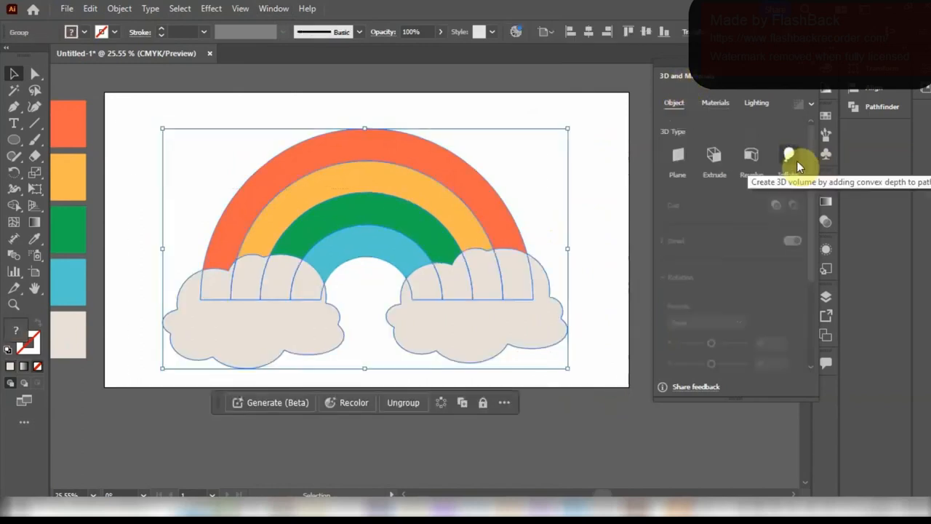
click(789, 158)
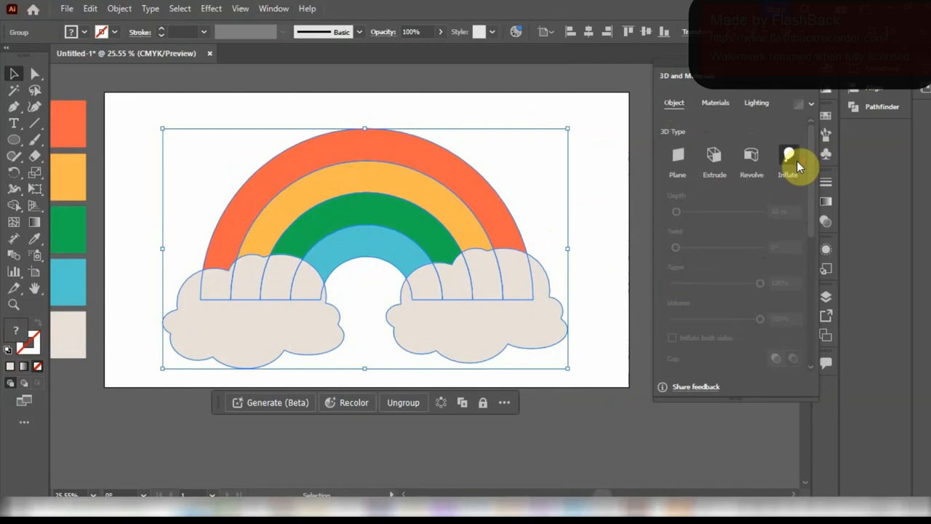
click(790, 160)
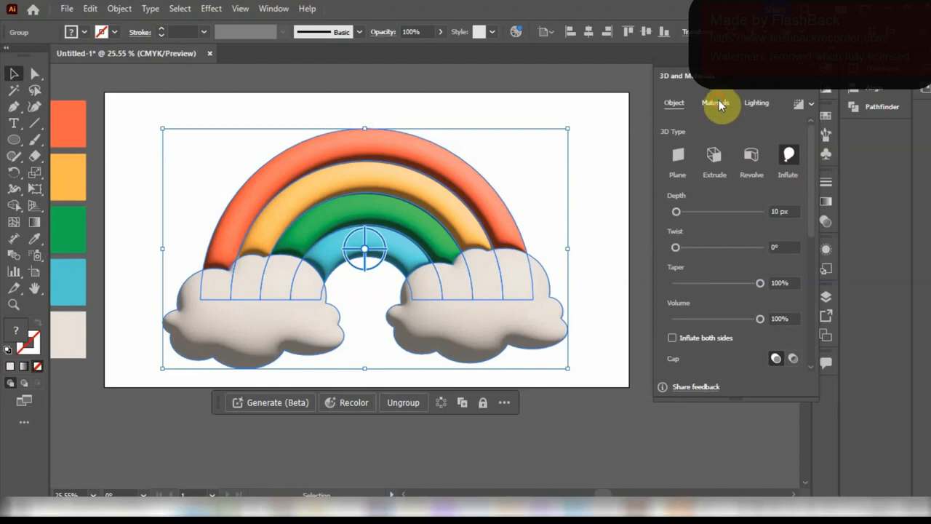
- Set the 3D material's Roughness to 0.63 and Metallic to 0.2
click(715, 103)
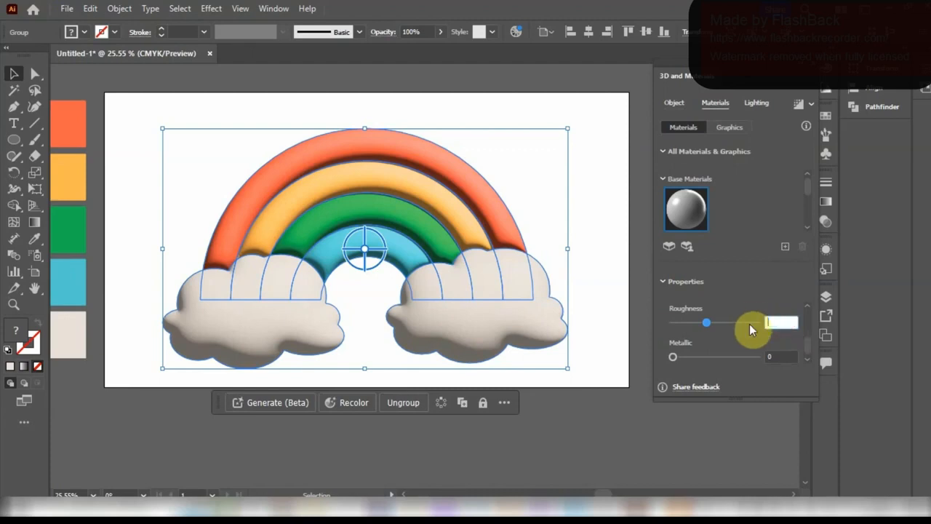
drag(706, 323, 672, 322)
text(0.63)
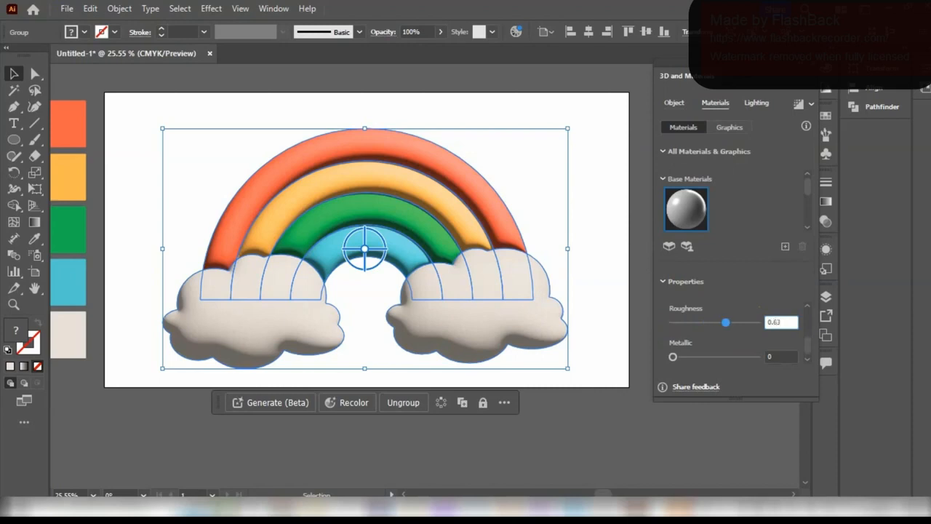
click(780, 357)
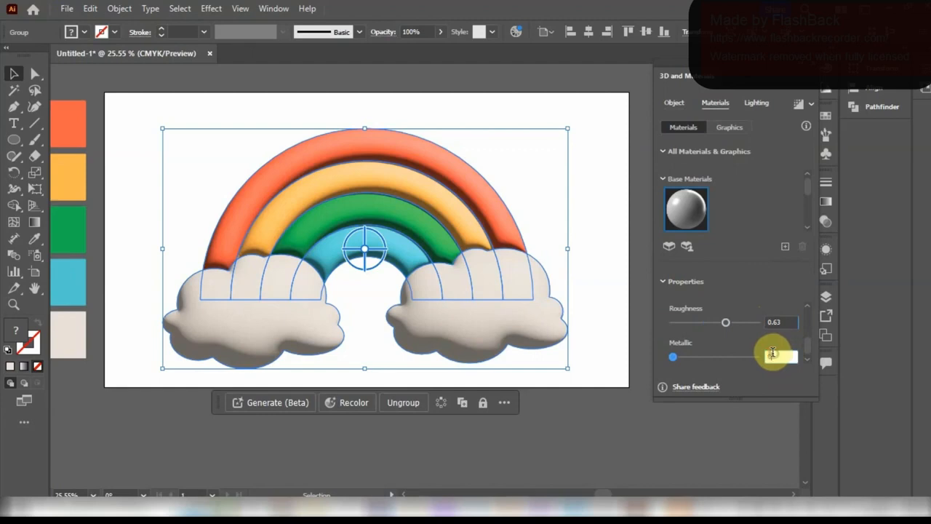
click(774, 357)
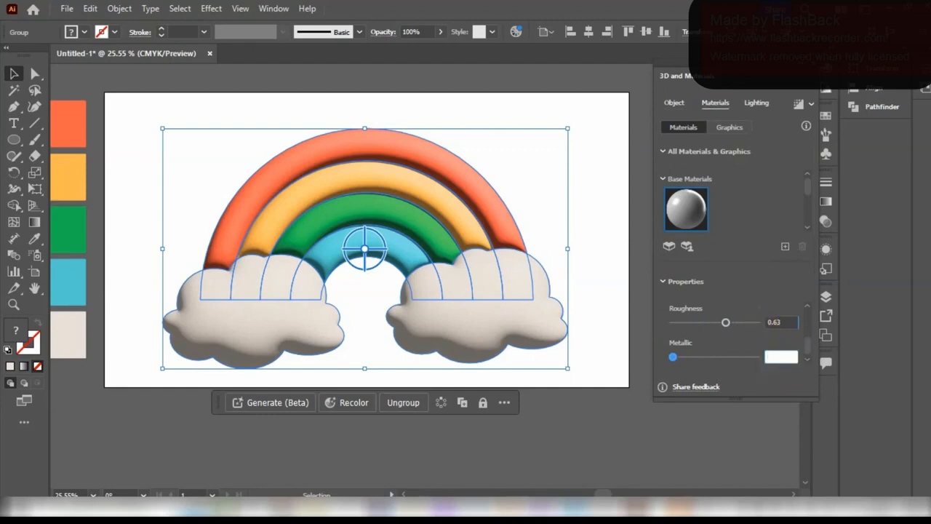
drag(672, 356, 689, 356)
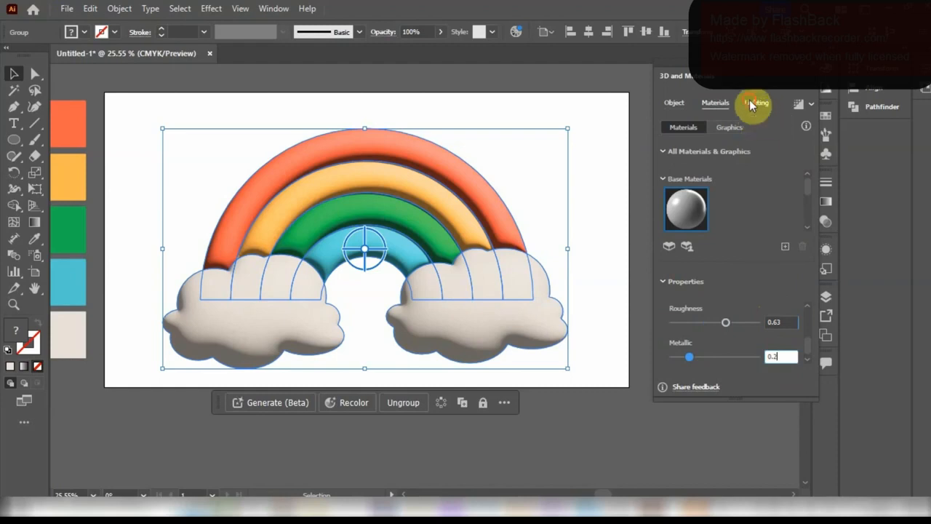
- Show the Lighting settings, currently 70% intensity and 145° rotation
click(757, 103)
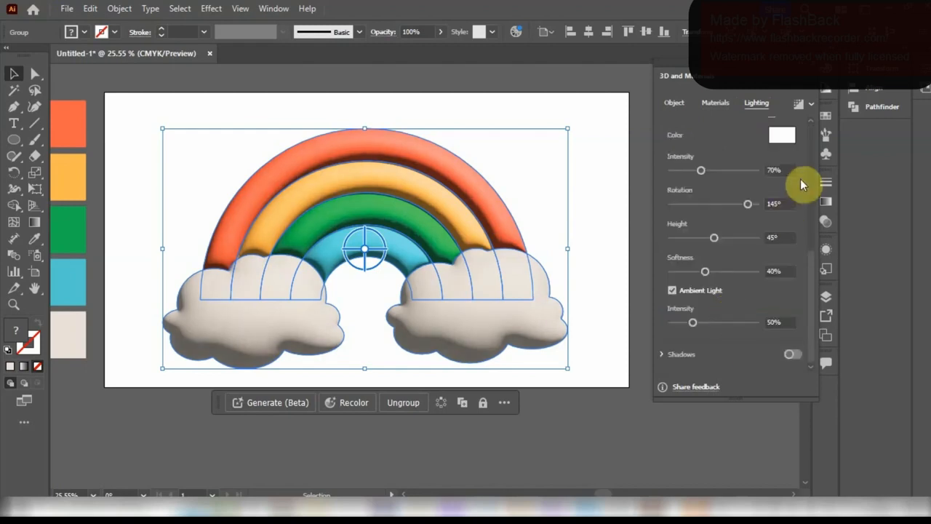
mouse_move(787, 138)
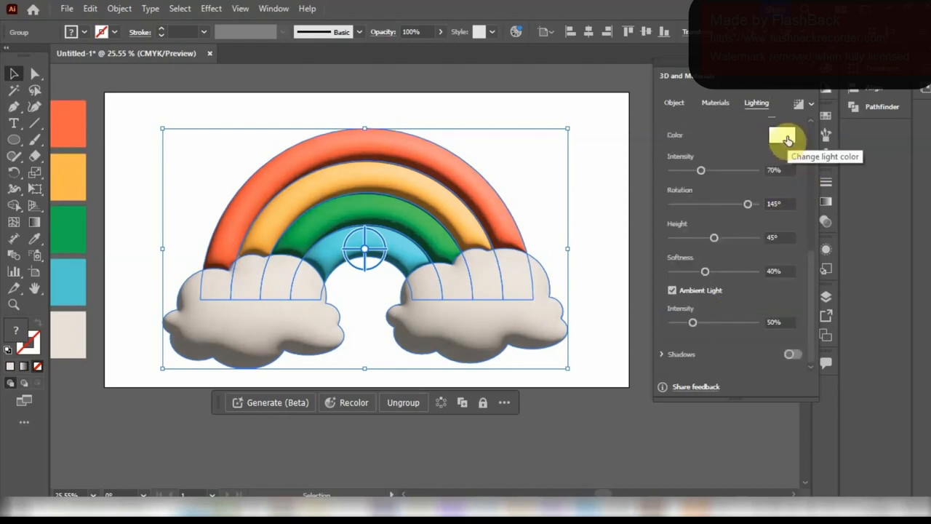
- Change the 3D light colour from white to pale peach #f7d8c4
click(785, 138)
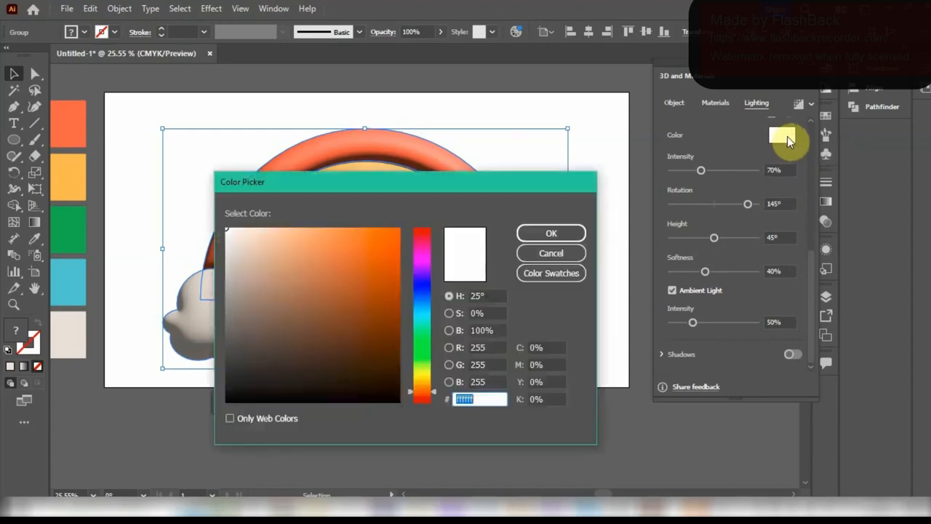
click(244, 230)
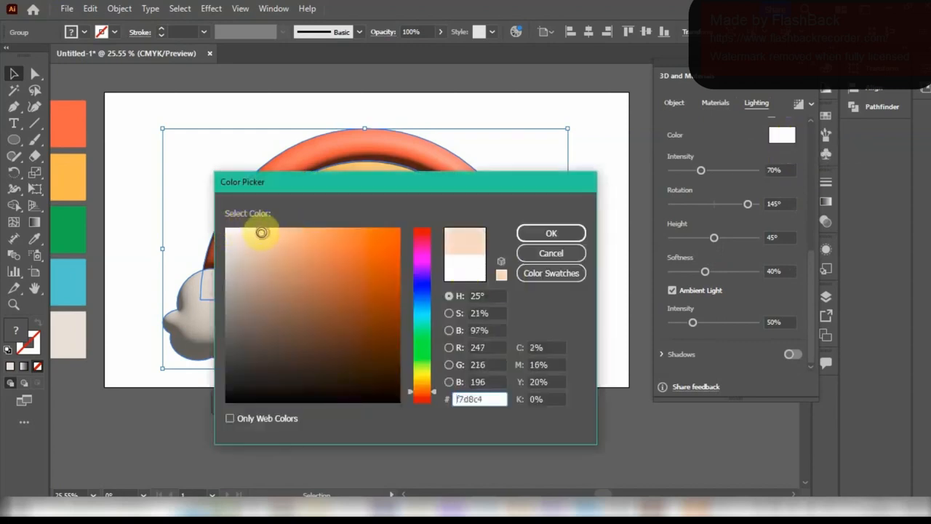
click(551, 232)
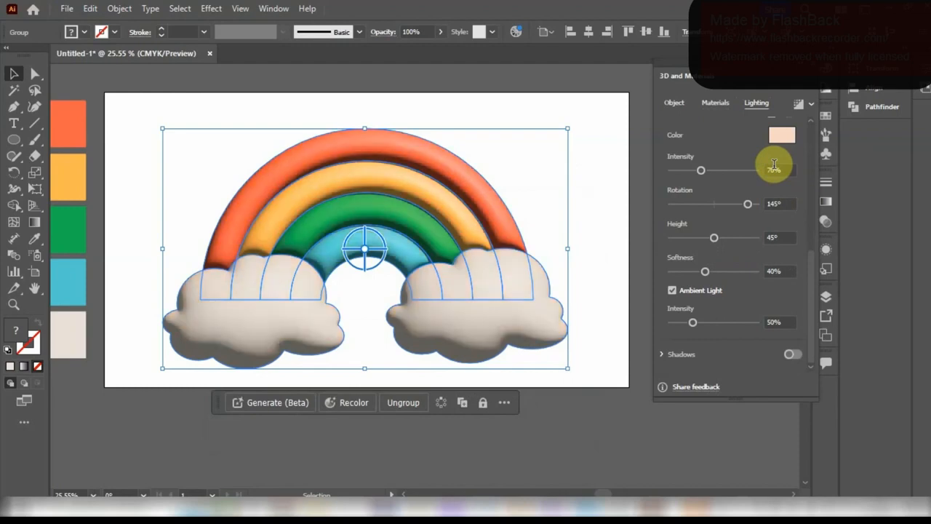
- Set the light to 97% intensity, 90° rotation, 48° height and 90% softness
click(782, 136)
text(97)
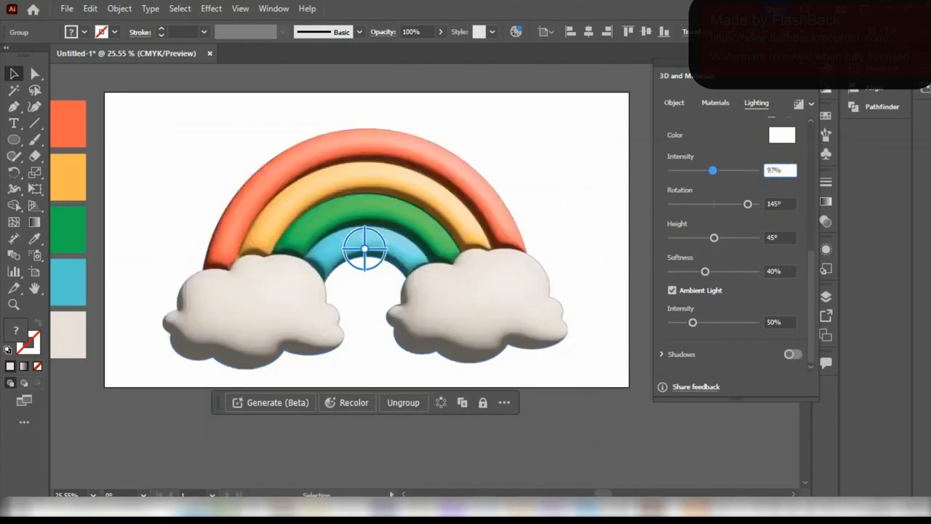
click(780, 204)
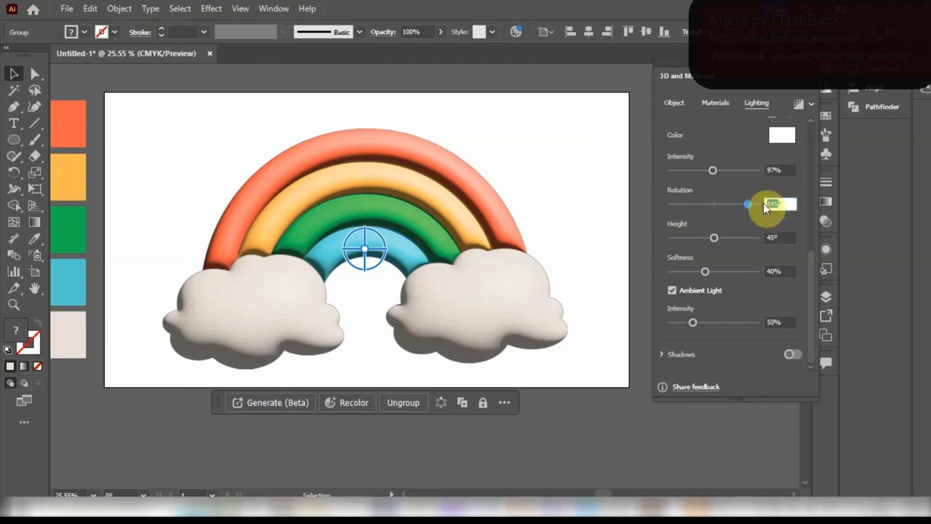
drag(747, 204, 735, 204)
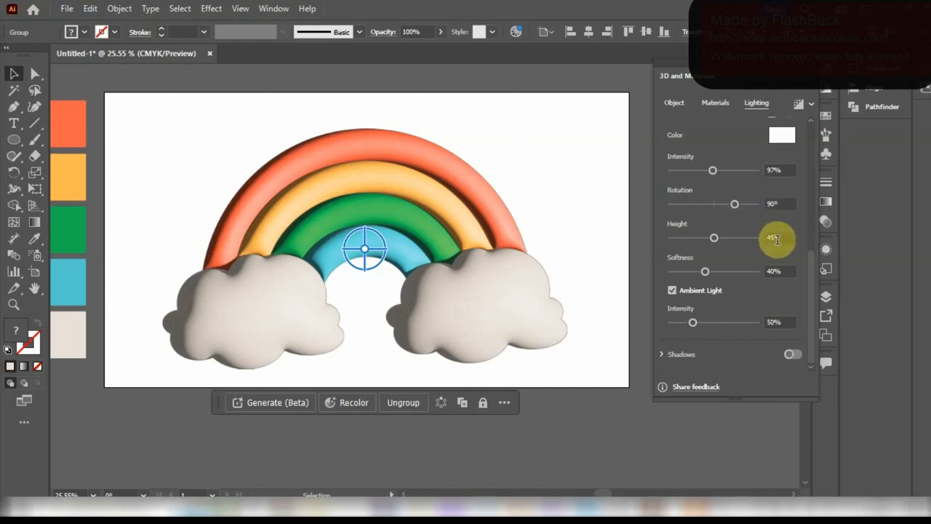
drag(713, 237, 675, 237)
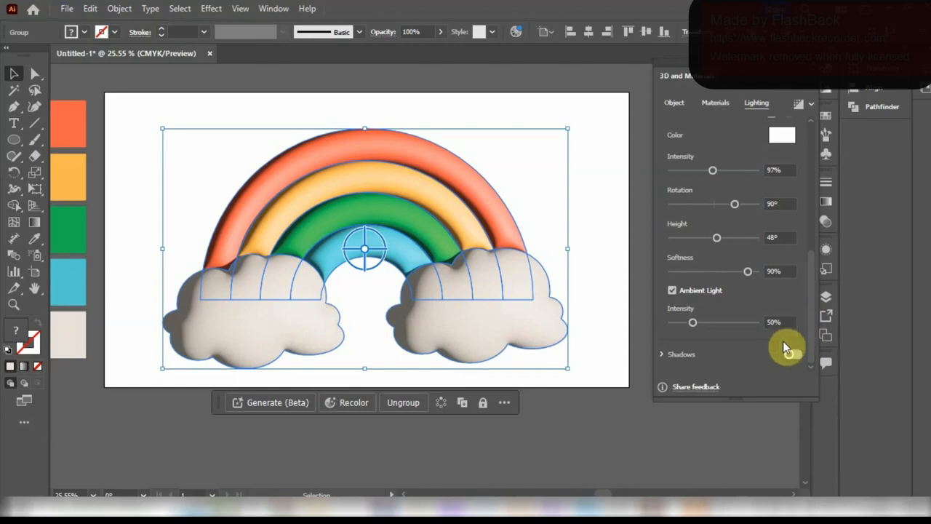
- Turn on shadows behind the object and widen Shadow Bounds to 260%
click(792, 354)
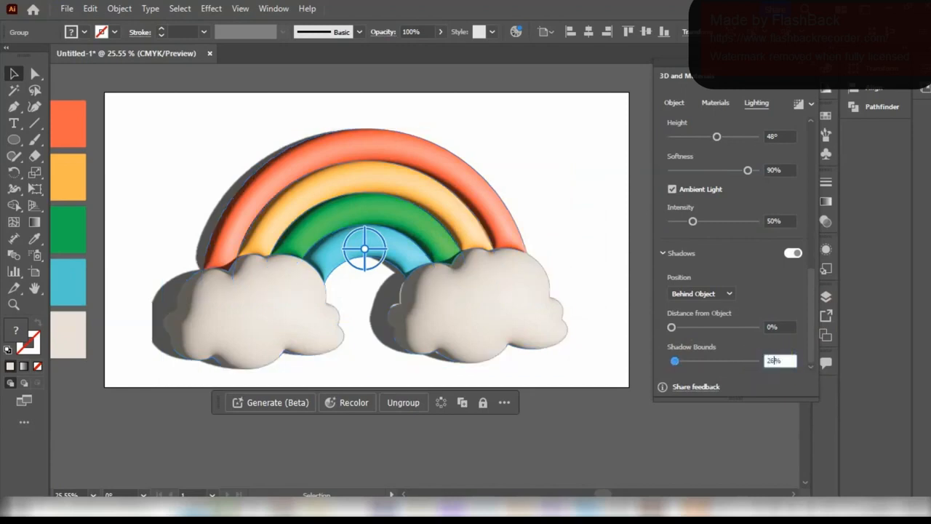
drag(674, 361, 725, 361)
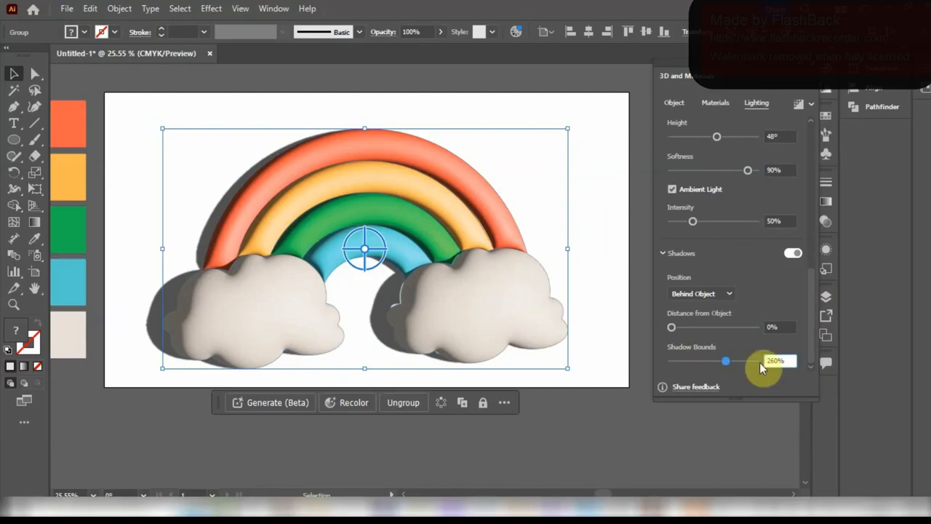